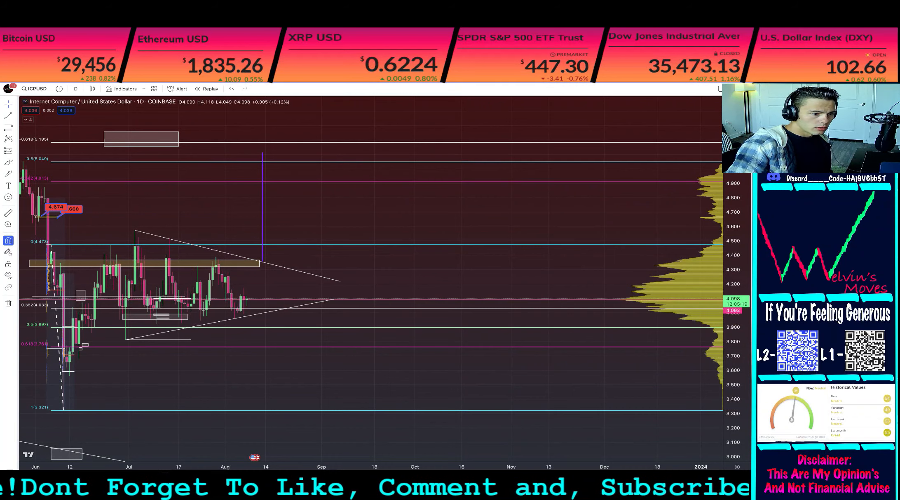
mouse_move(296, 186)
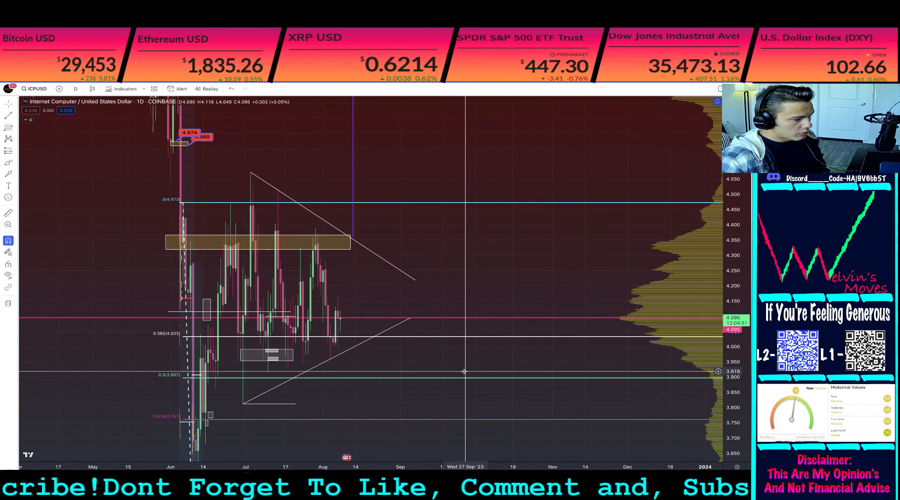
mouse_move(457, 172)
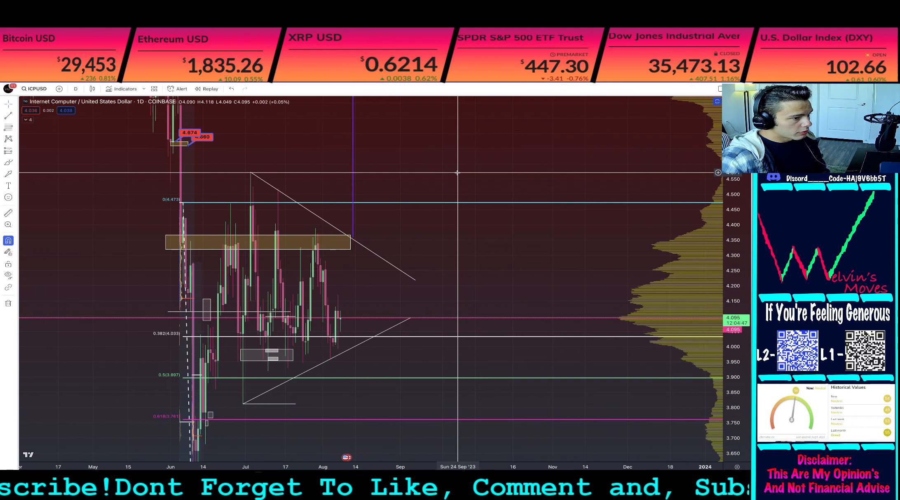
mouse_move(490, 264)
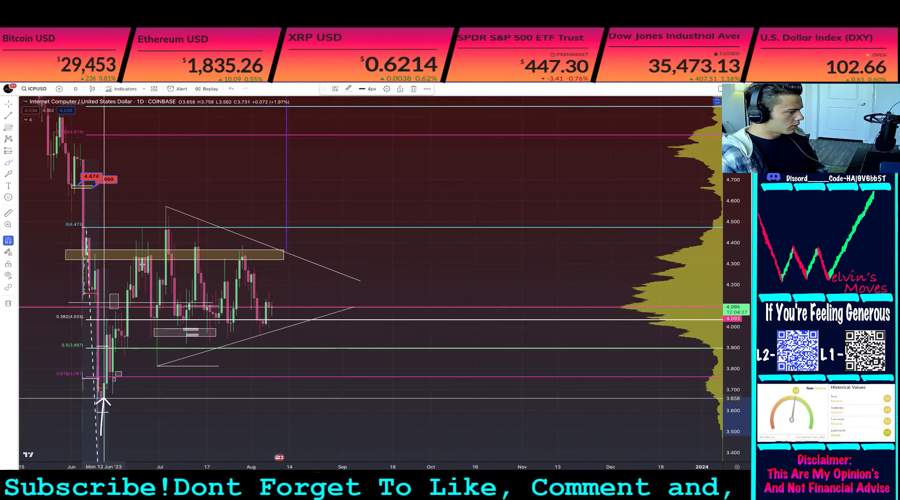
- Stretch the grey breakdown box near 3.00 rightward so it spans early June to late November
drag(97, 402, 213, 322)
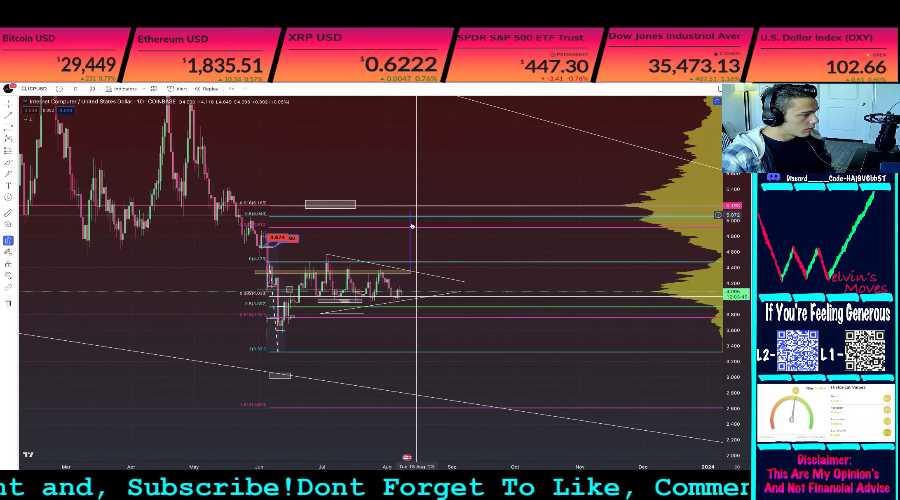
mouse_move(432, 322)
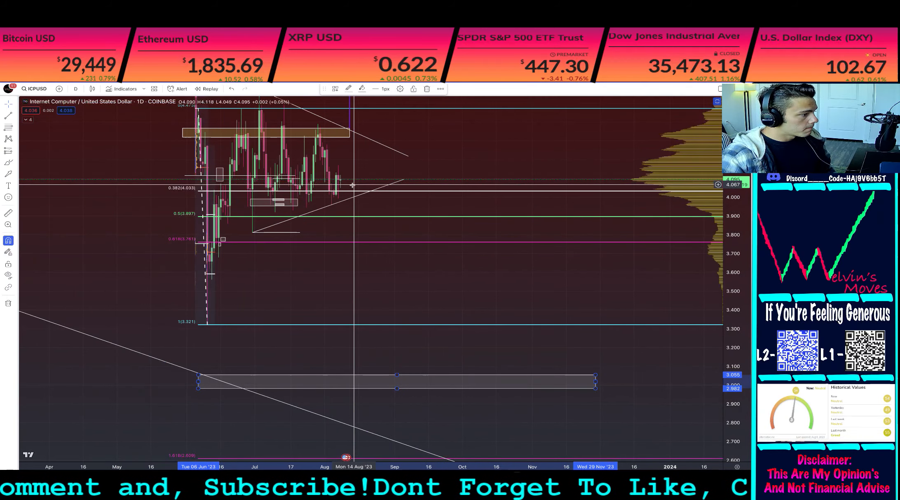
mouse_move(464, 157)
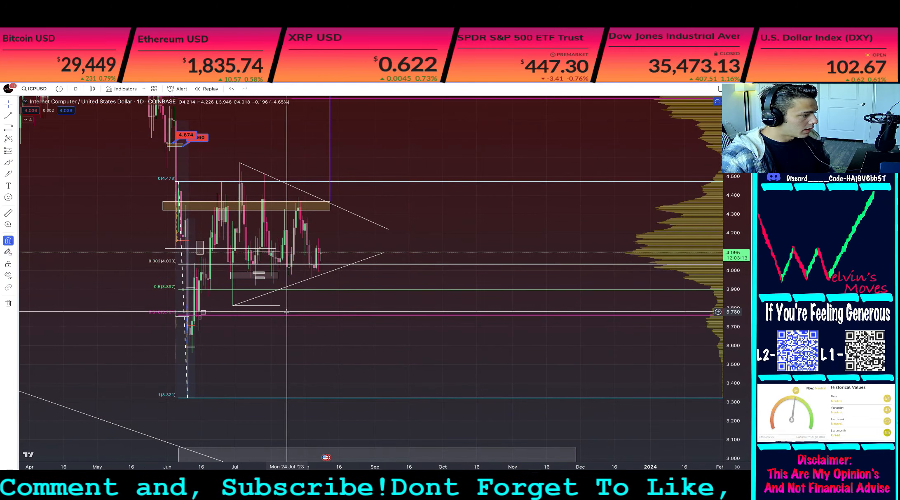
mouse_move(370, 277)
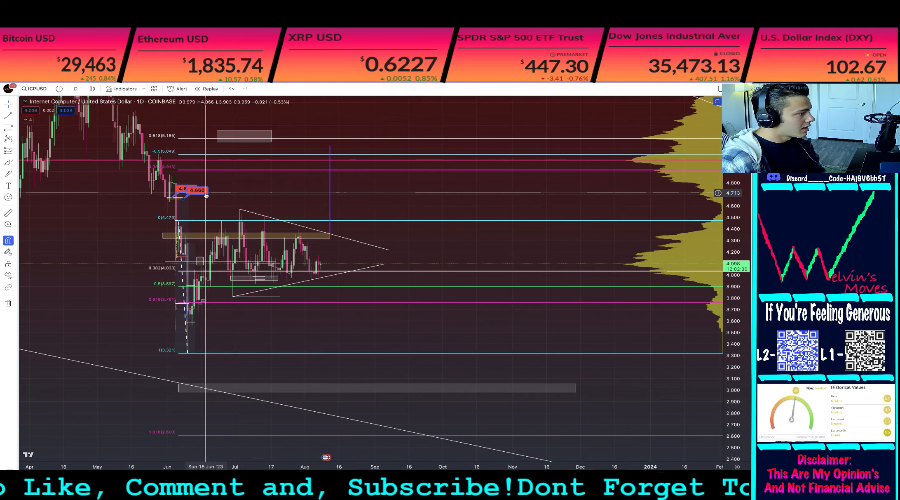
mouse_move(315, 200)
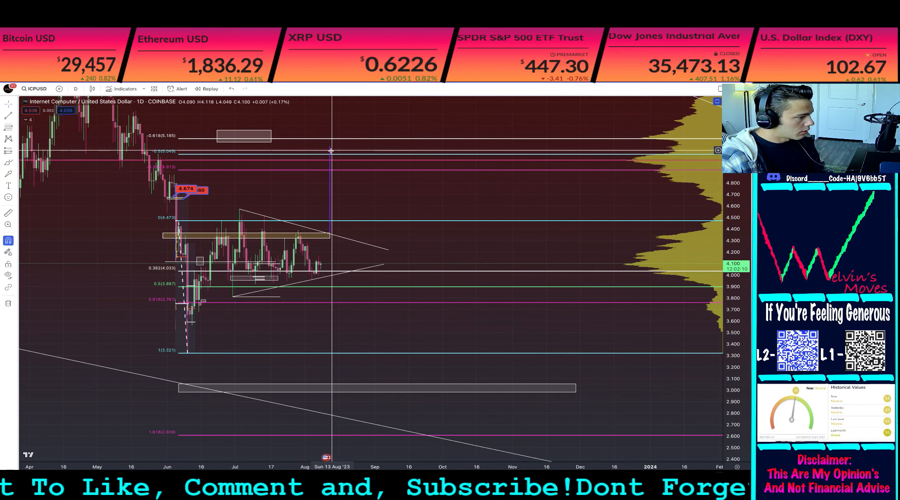
mouse_move(332, 234)
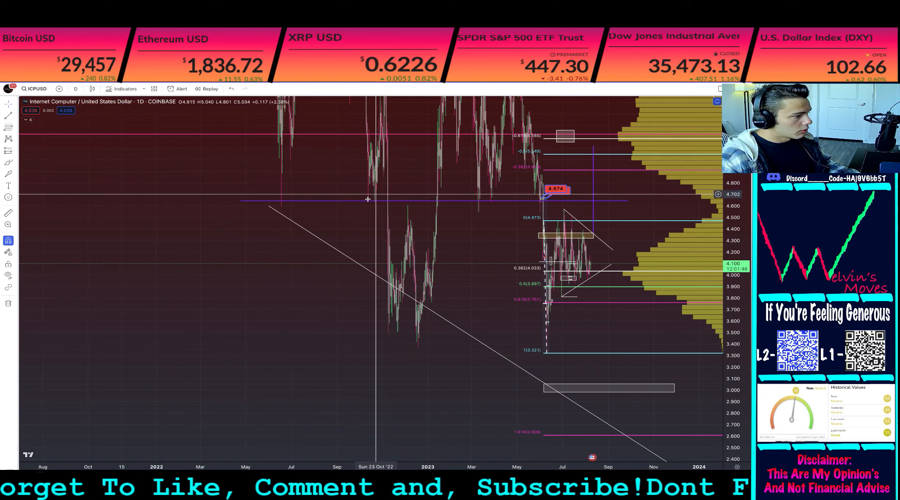
mouse_move(436, 202)
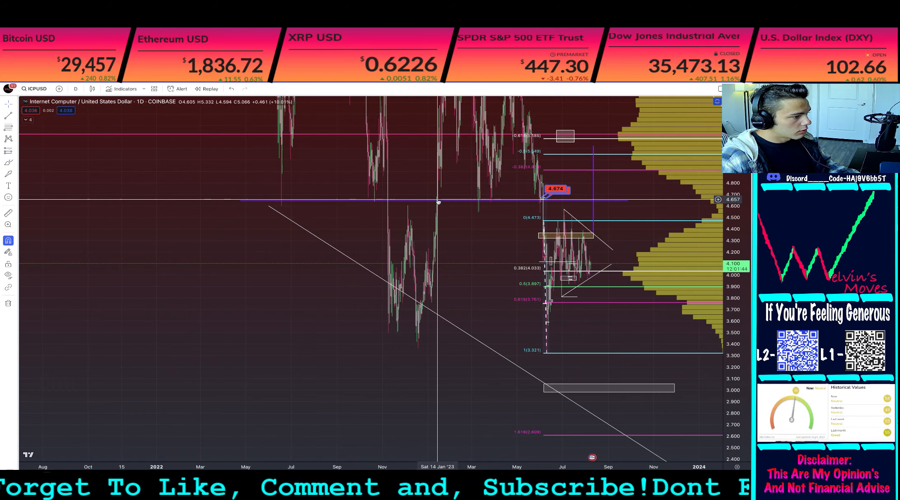